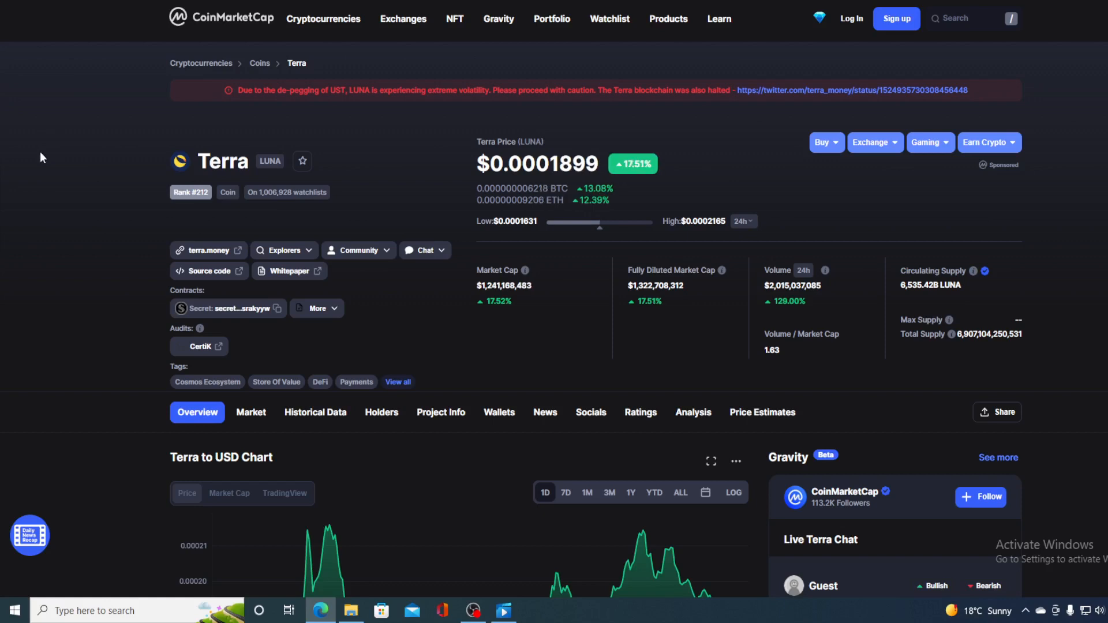
{"action": "mouse_move", "coordinate": [151, 155]}
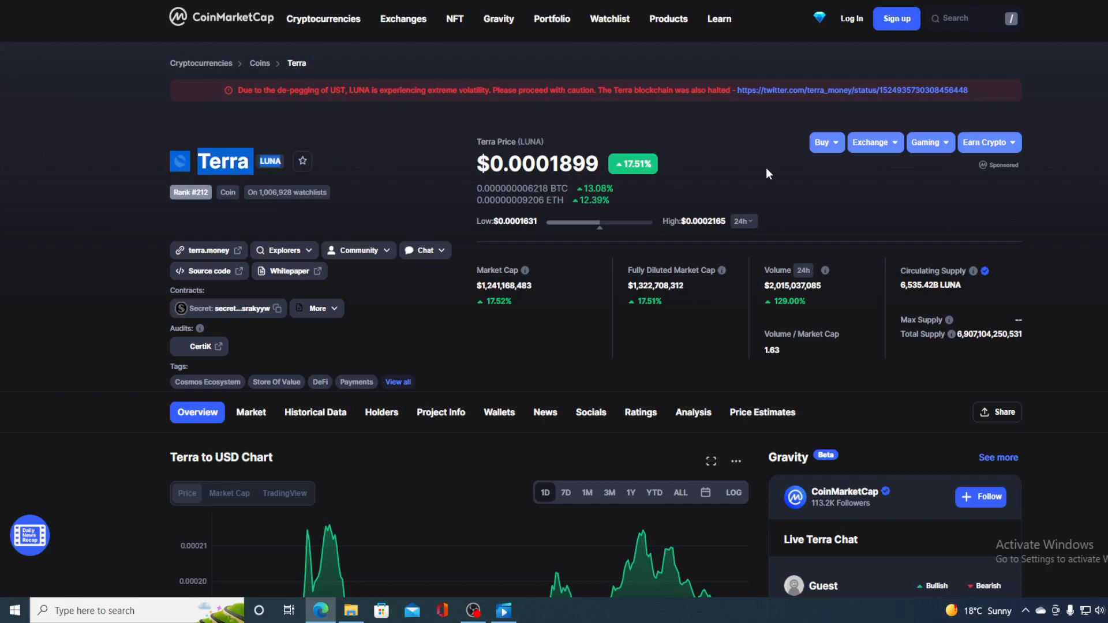
- Scroll down CoinMarketCap to the Terra to USD 1D chart, near $0.0001678
{"action": "scroll", "scroll_direction": "down", "scroll_amount": 3}
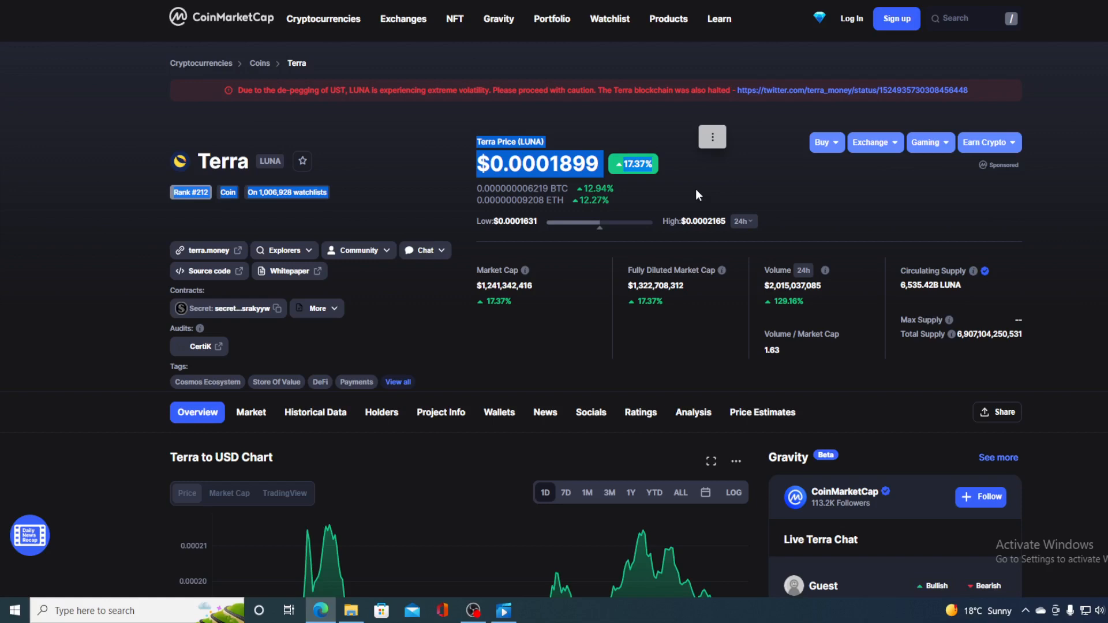
{"action": "mouse_move", "coordinate": [789, 254]}
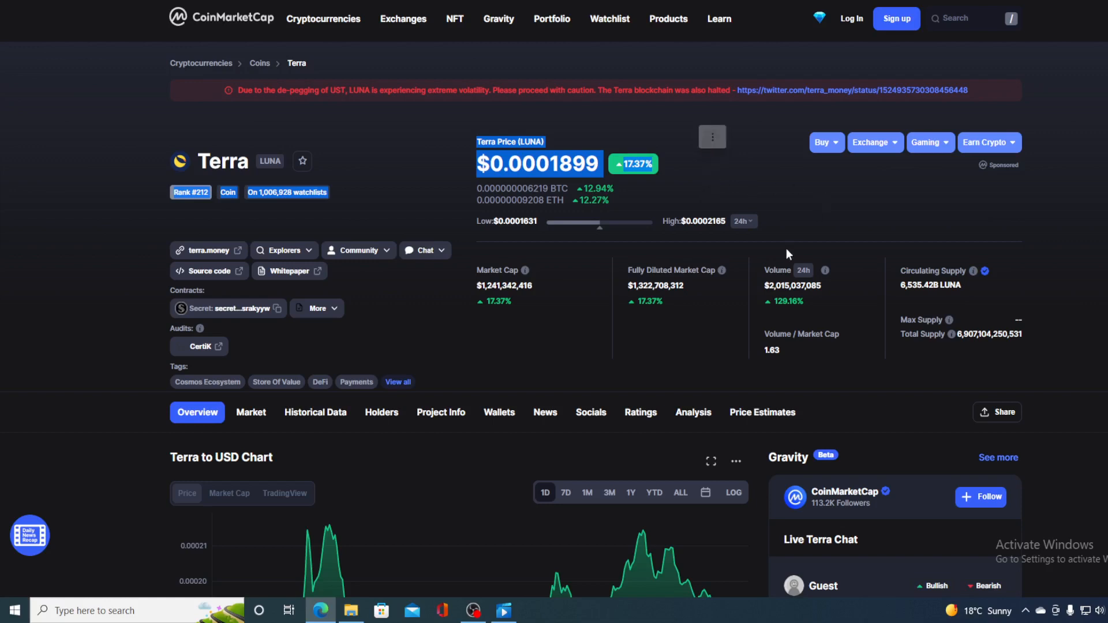
{"action": "mouse_move", "coordinate": [755, 266]}
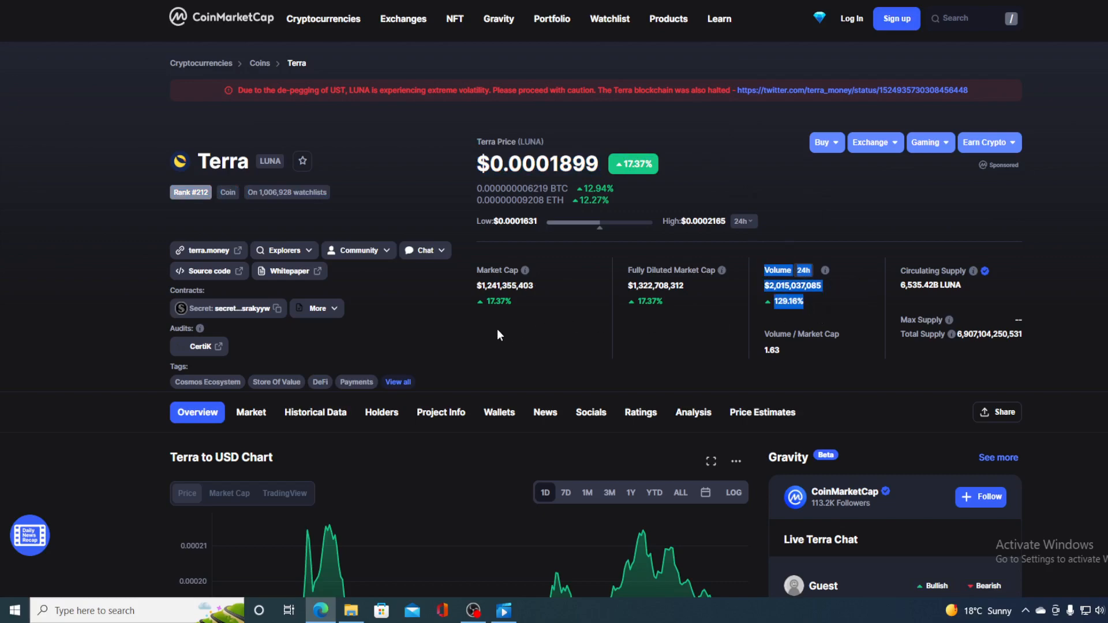
{"action": "scroll", "scroll_direction": "down", "scroll_amount": 3}
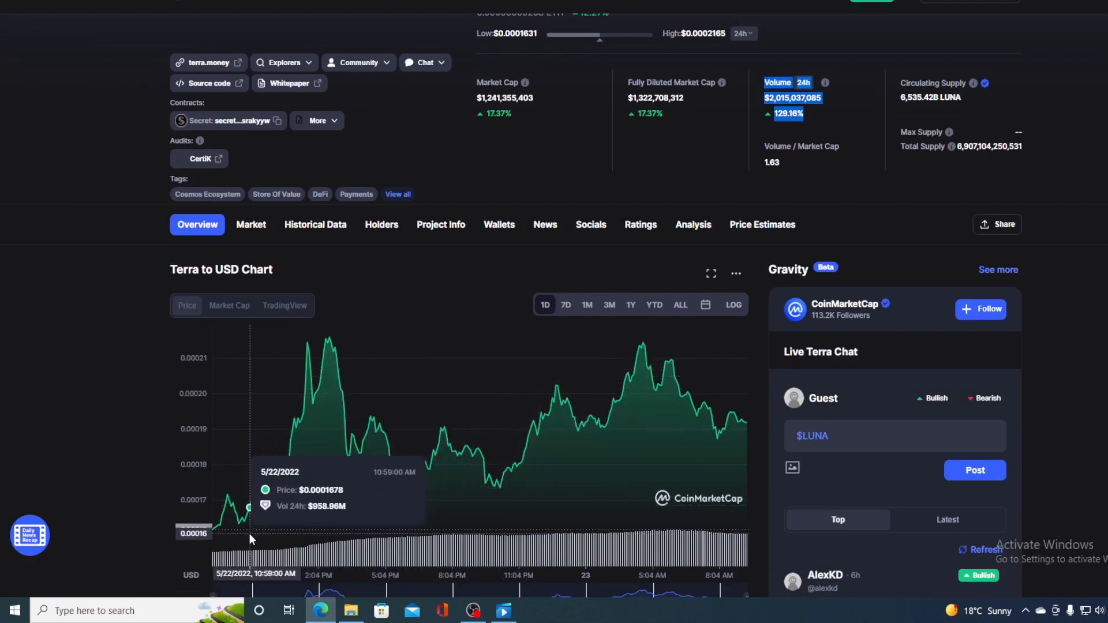
{"action": "mouse_move", "coordinate": [248, 519]}
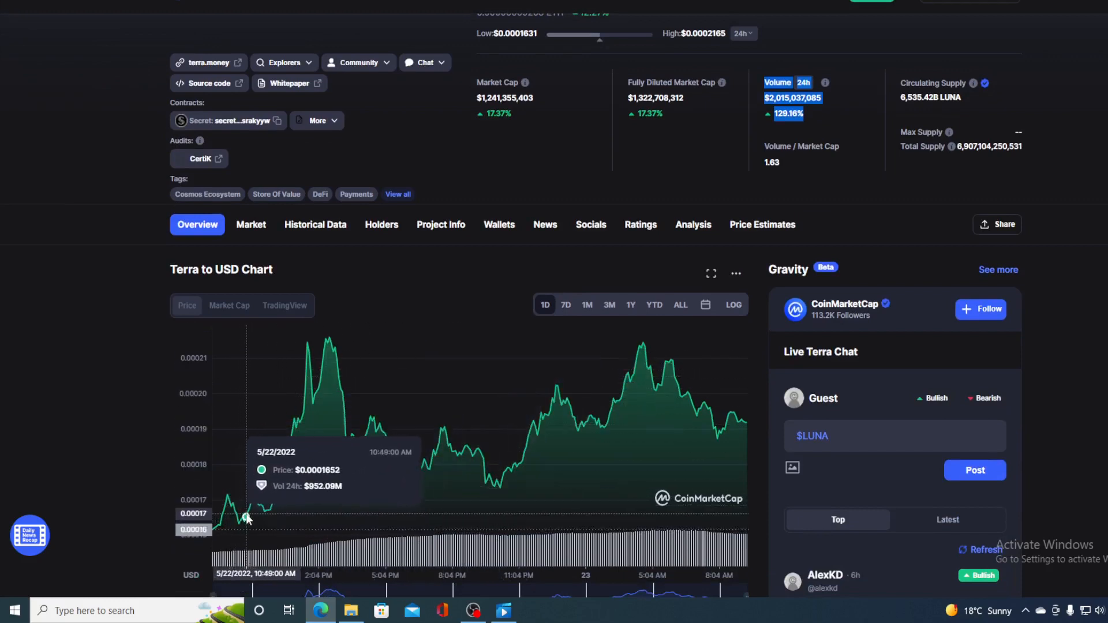
{"action": "mouse_move", "coordinate": [356, 445]}
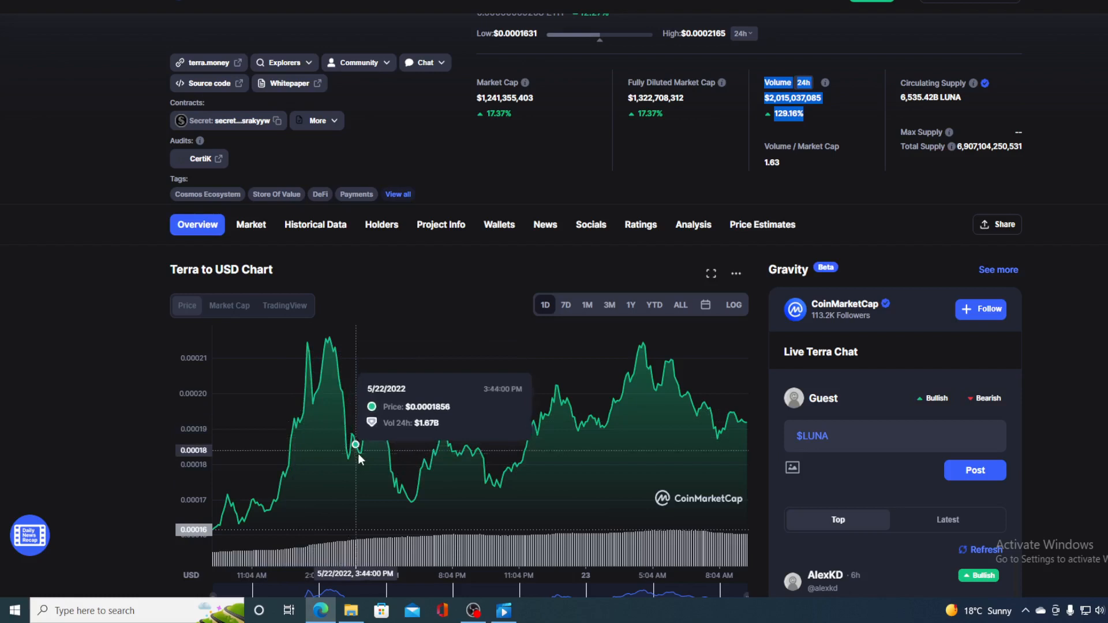
{"action": "mouse_move", "coordinate": [467, 464]}
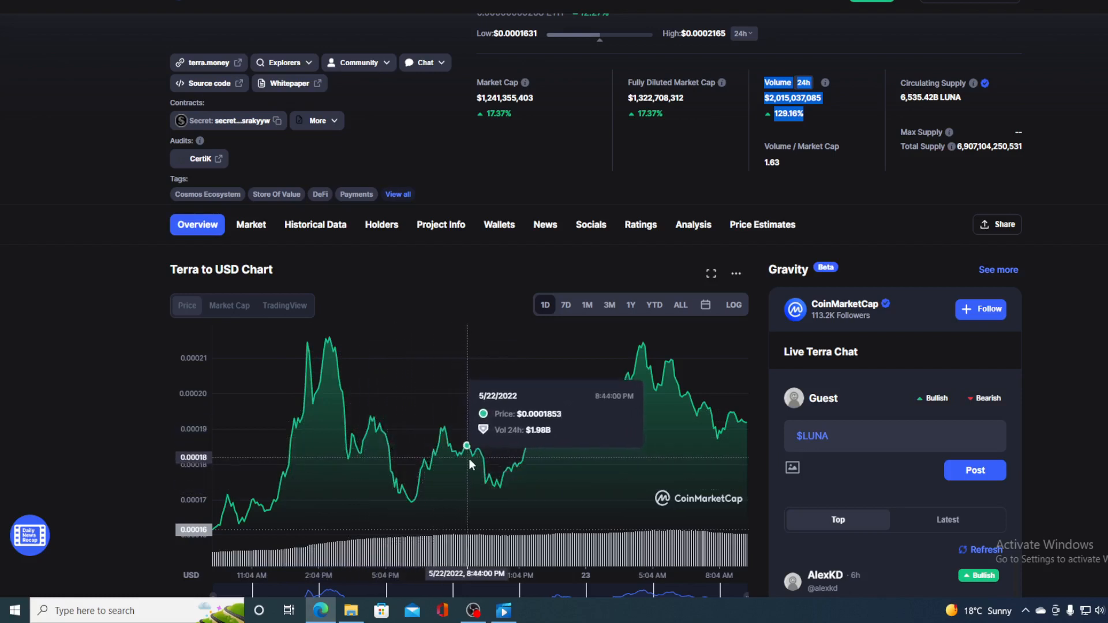
{"action": "mouse_move", "coordinate": [633, 417]}
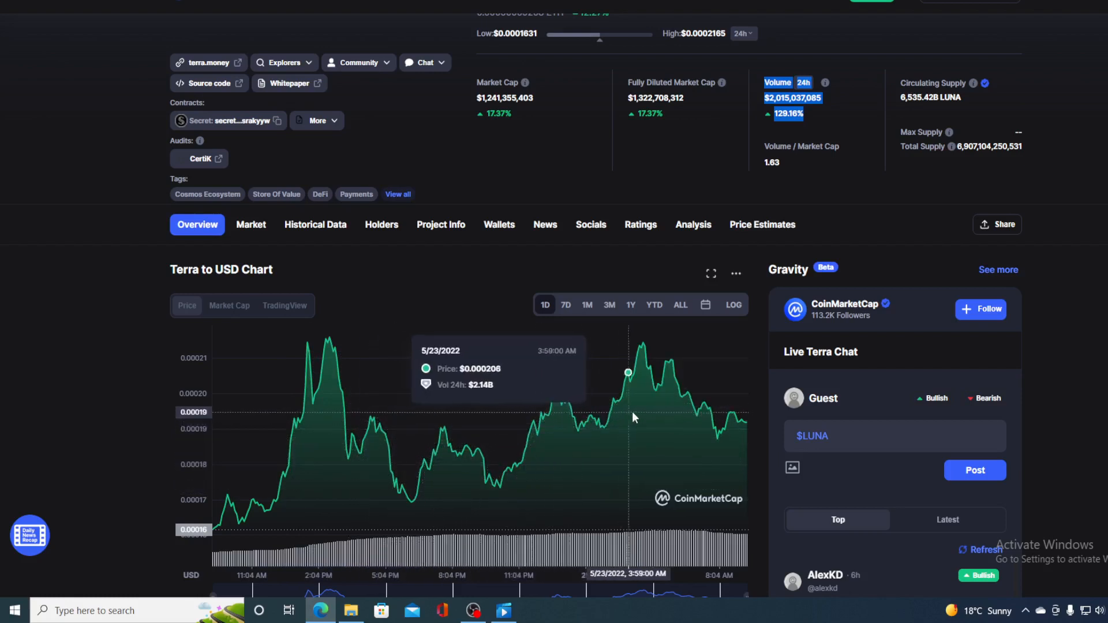
{"action": "mouse_move", "coordinate": [737, 416]}
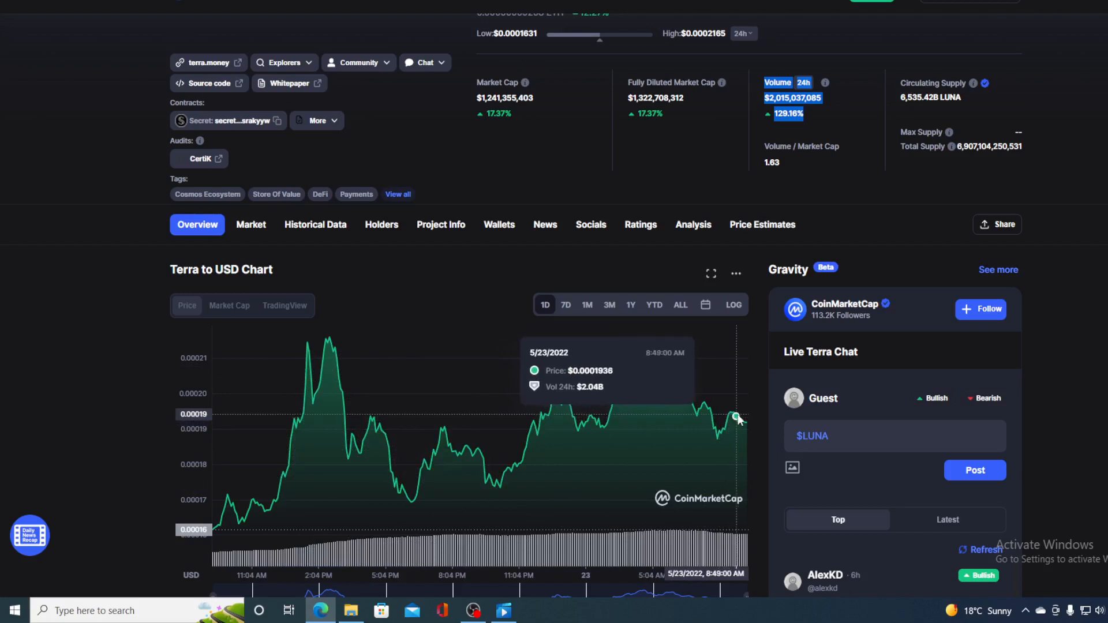
{"action": "mouse_move", "coordinate": [747, 426]}
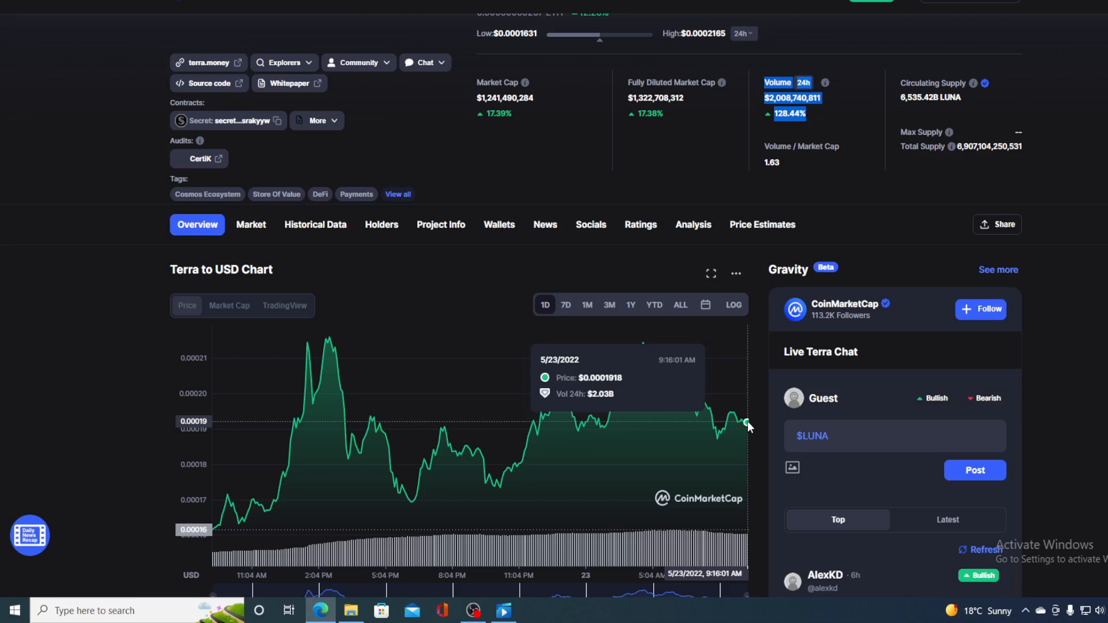
{"action": "mouse_move", "coordinate": [722, 435]}
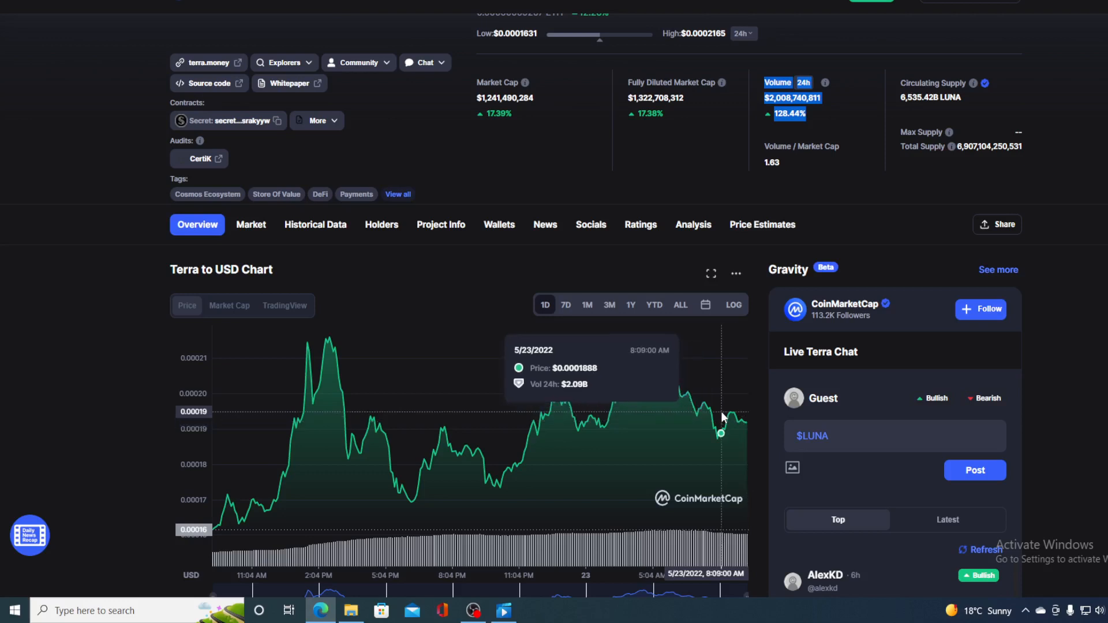
{"action": "mouse_move", "coordinate": [748, 434]}
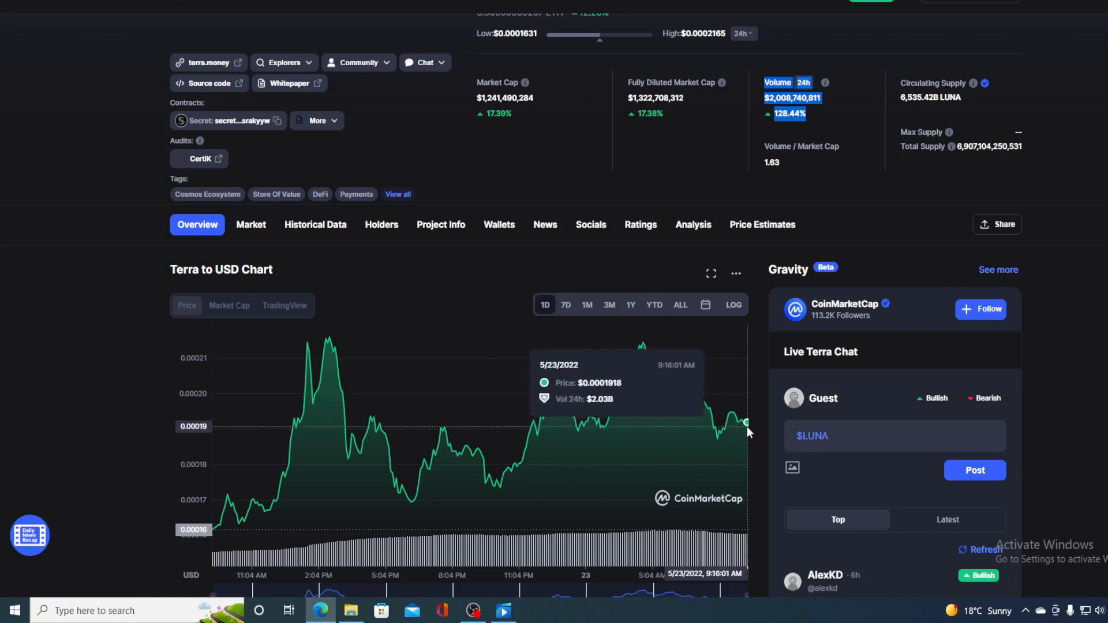
{"action": "mouse_move", "coordinate": [751, 428]}
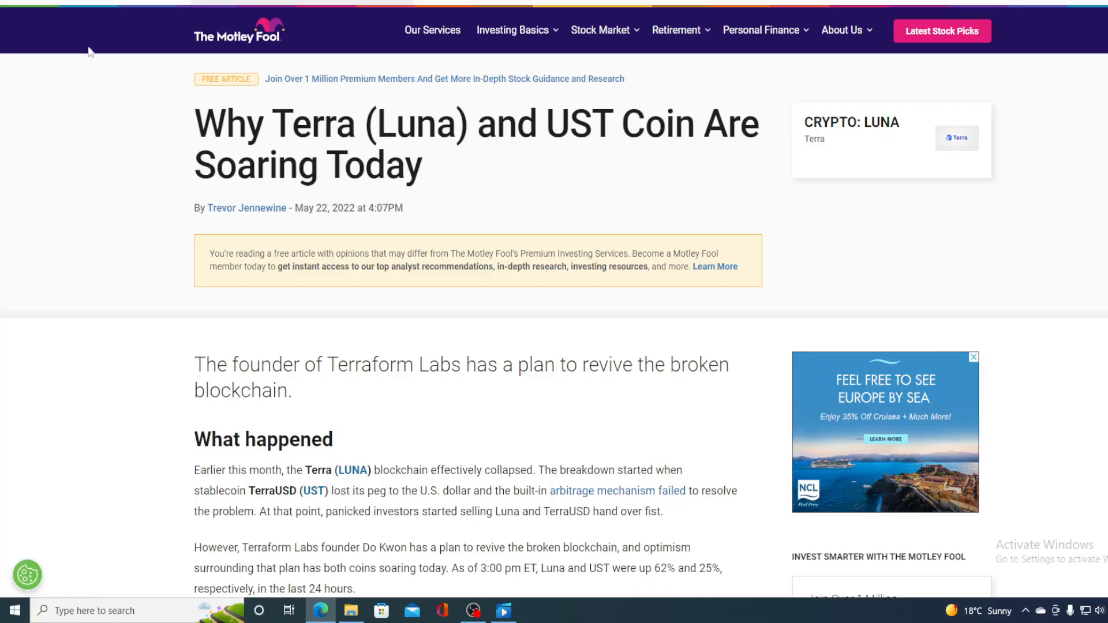
- Scroll 'Why Terra (Luna) and UST Coin Are Soaring Today' down to 'What happened'
{"action": "scroll", "scroll_direction": "down", "scroll_amount": 3}
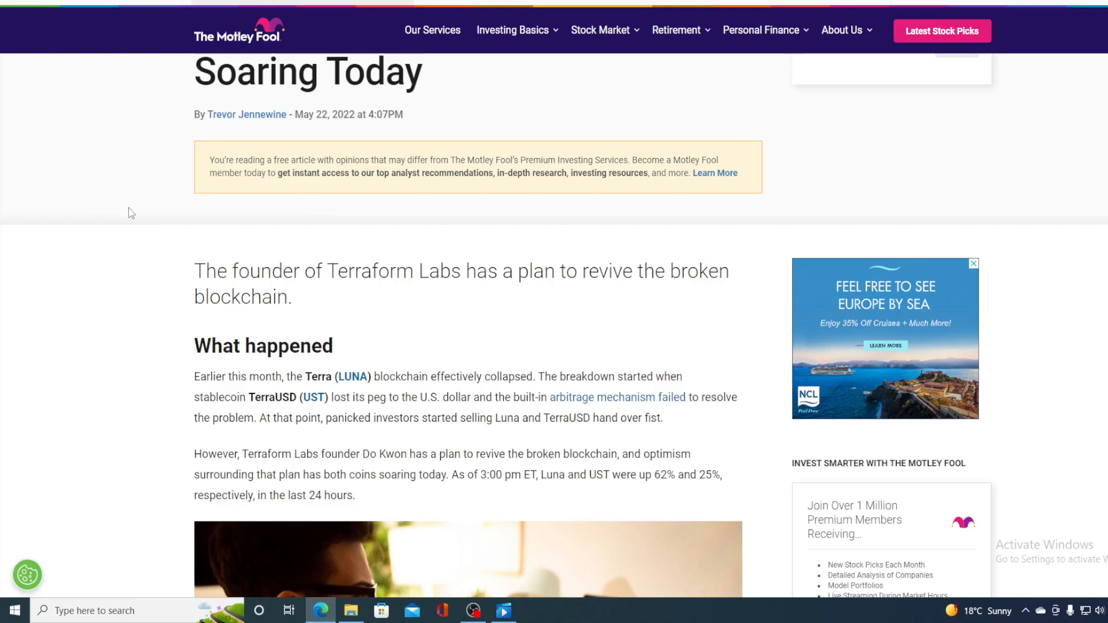
{"action": "mouse_move", "coordinate": [711, 419]}
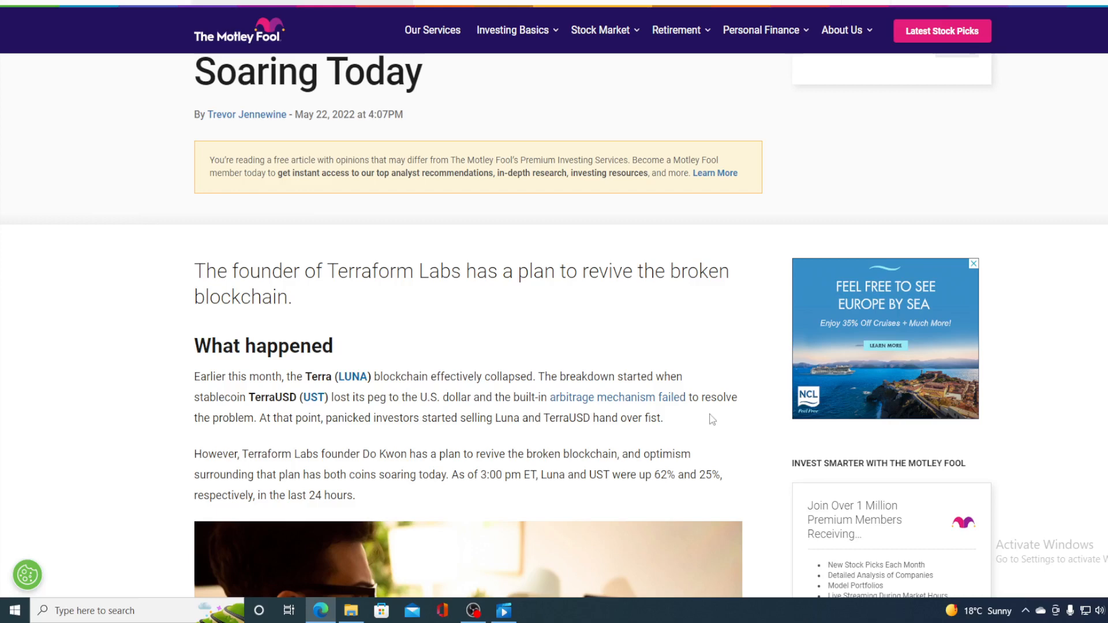
{"action": "scroll", "scroll_direction": "down", "scroll_amount": 3}
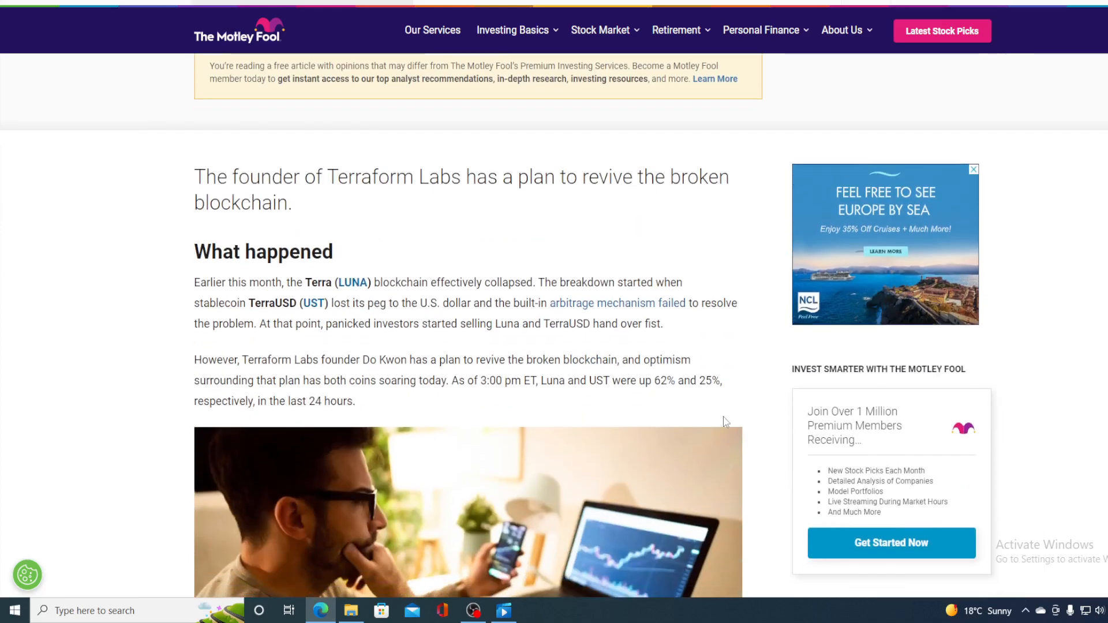
{"action": "mouse_move", "coordinate": [709, 410]}
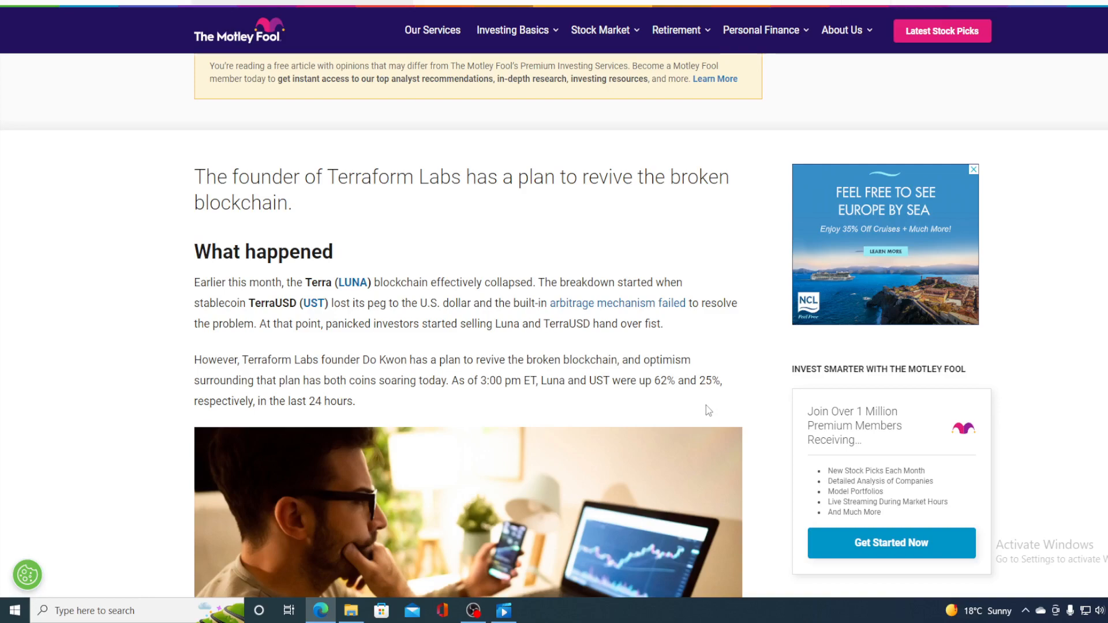
{"action": "scroll", "scroll_direction": "down", "scroll_amount": 3}
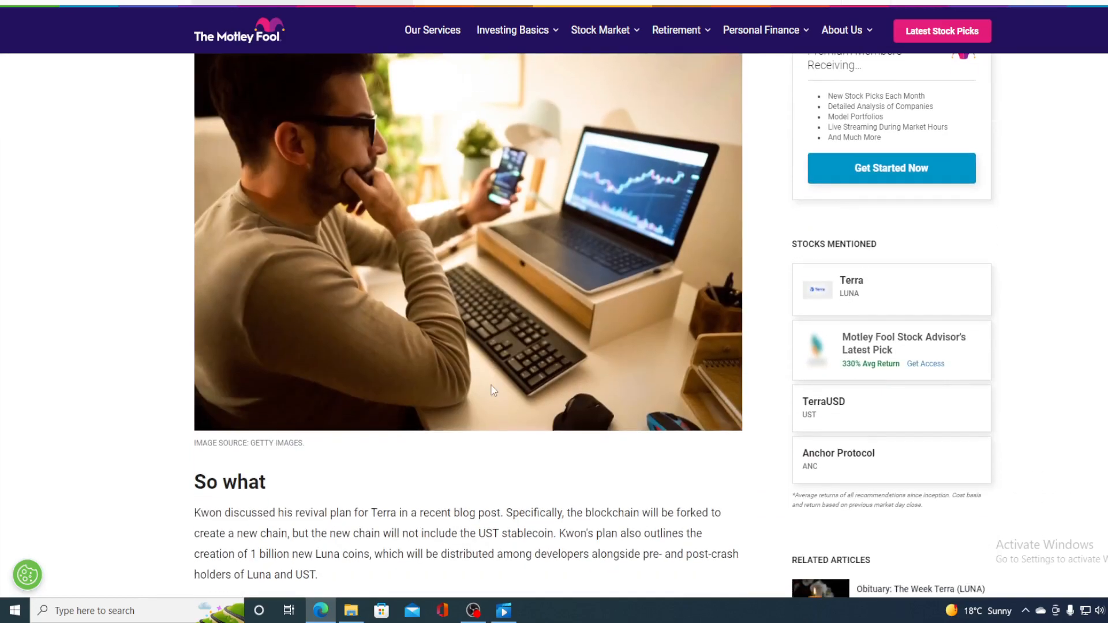
{"action": "scroll", "scroll_direction": "down", "scroll_amount": 3}
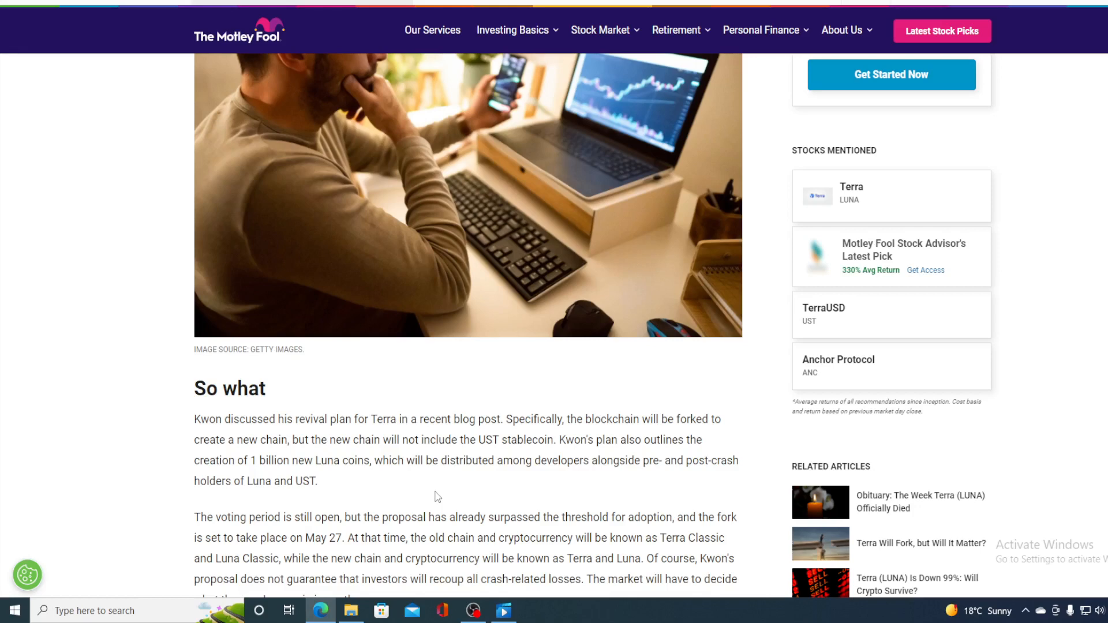
{"action": "scroll", "scroll_direction": "down", "scroll_amount": 3}
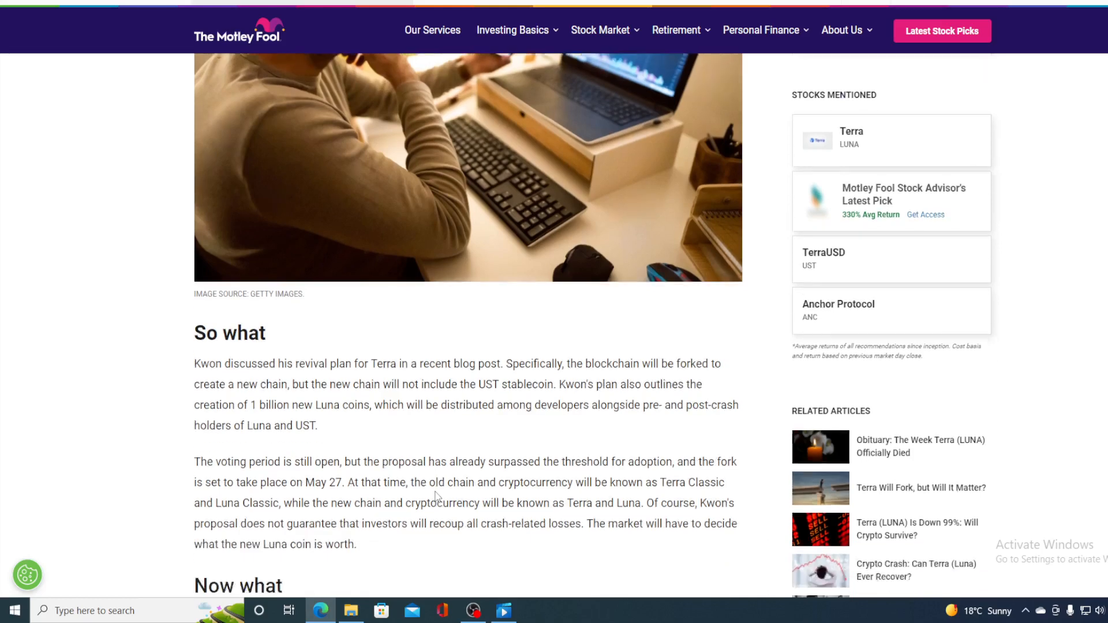
{"action": "scroll", "scroll_direction": "down", "scroll_amount": 3}
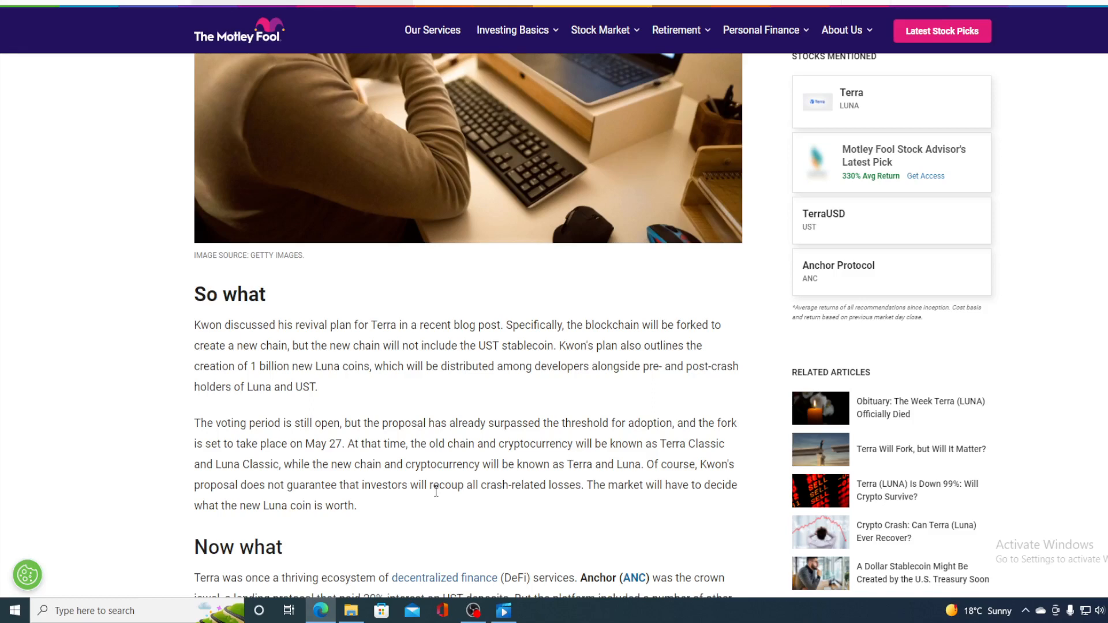
{"action": "mouse_move", "coordinate": [338, 382]}
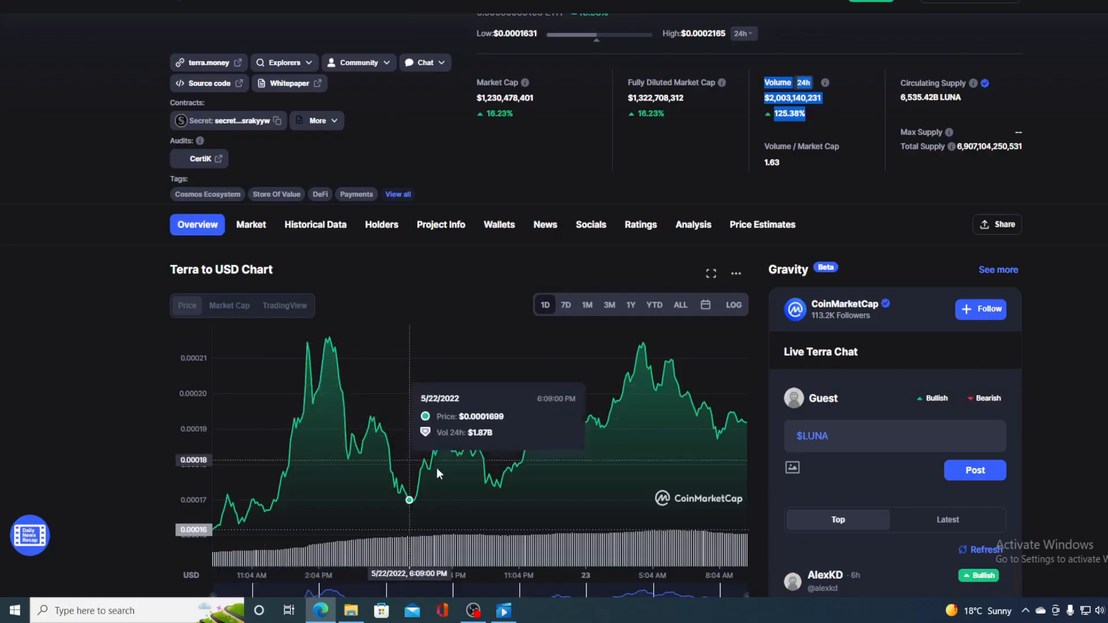
{"action": "mouse_move", "coordinate": [740, 448]}
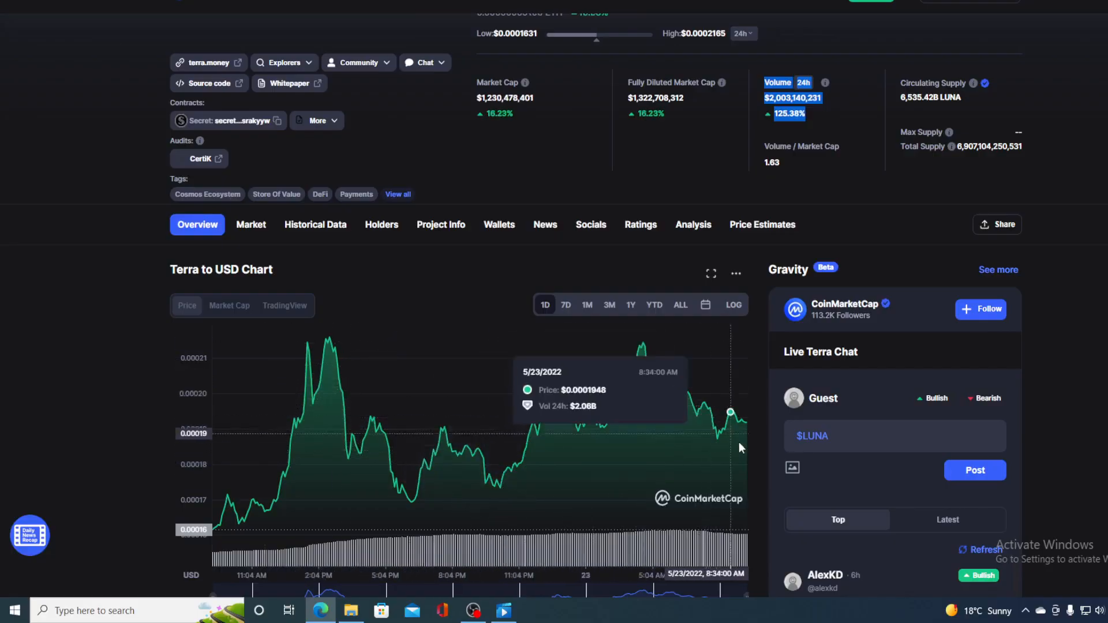
{"action": "mouse_move", "coordinate": [745, 426]}
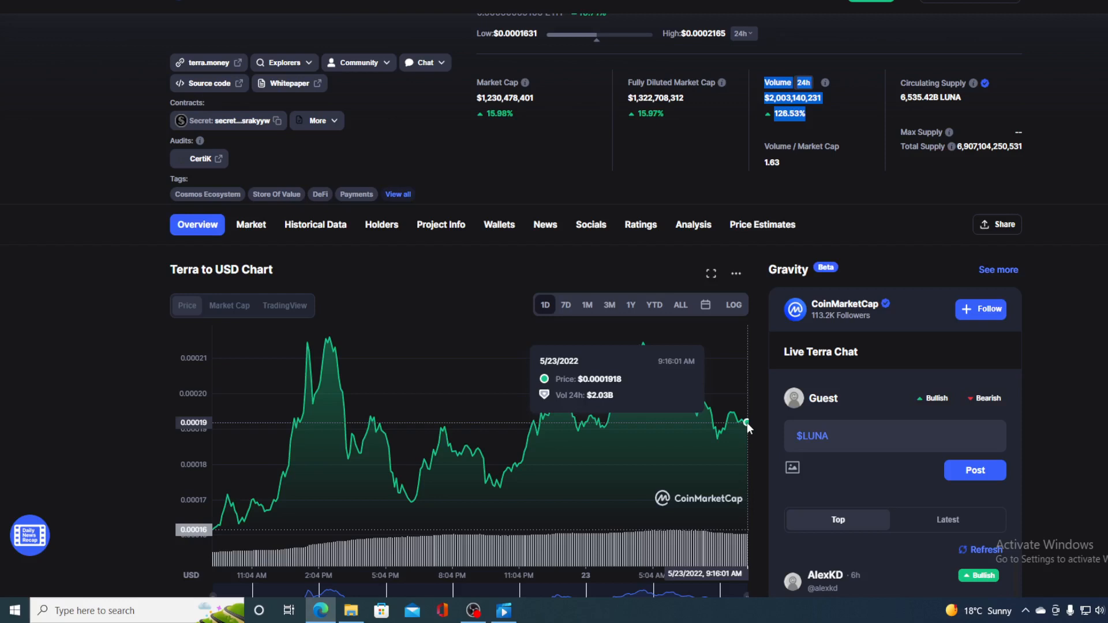
{"action": "mouse_move", "coordinate": [578, 326]}
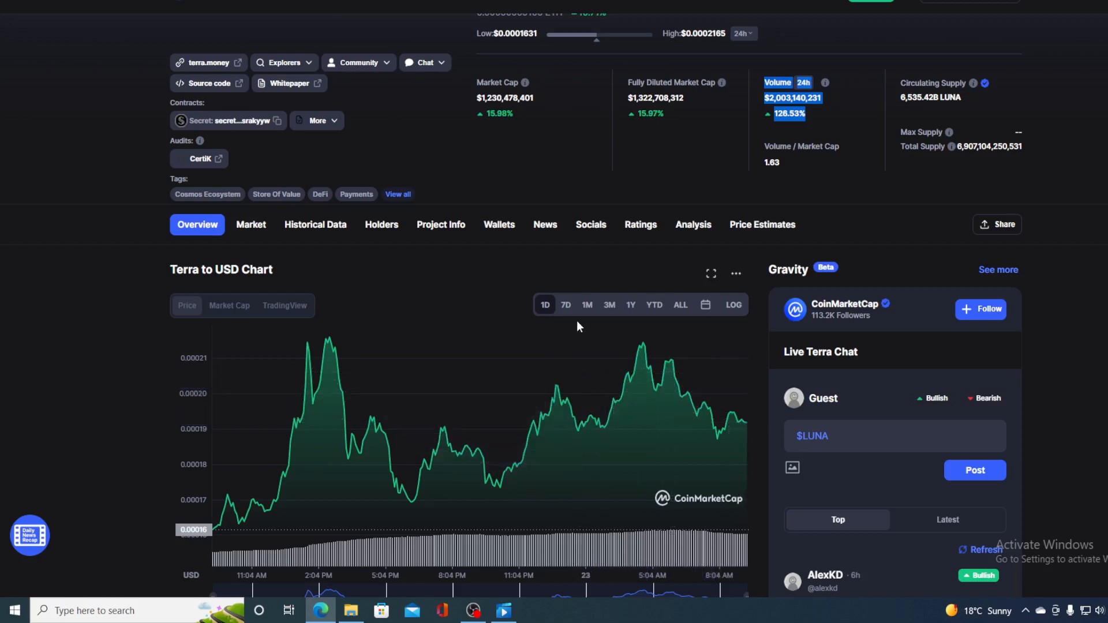
{"action": "left_click", "coordinate": [566, 305]}
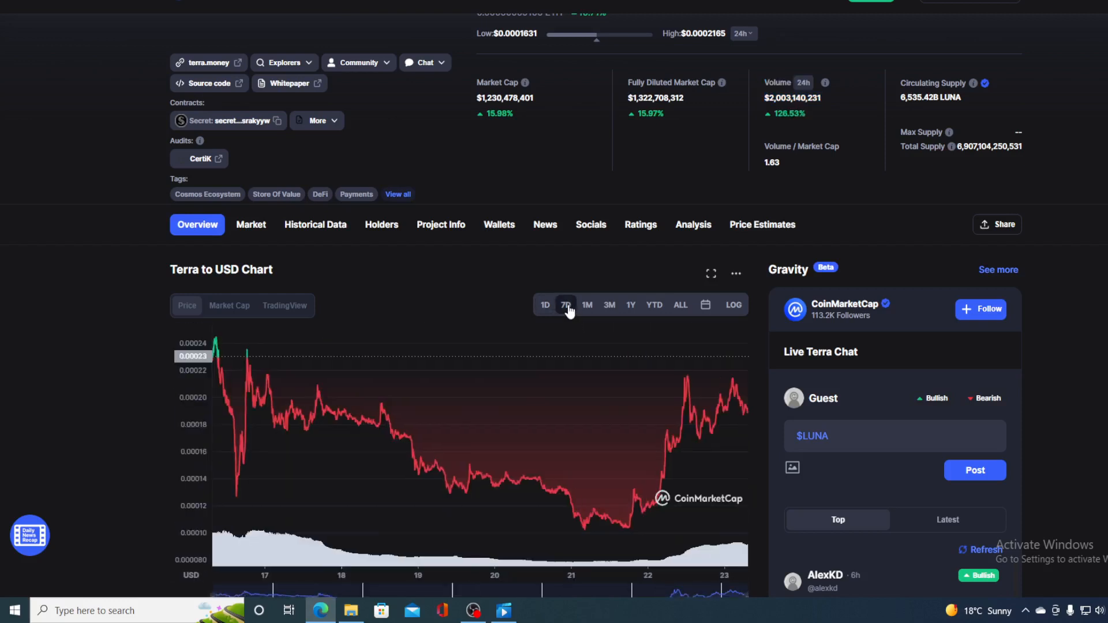
{"action": "mouse_move", "coordinate": [599, 516]}
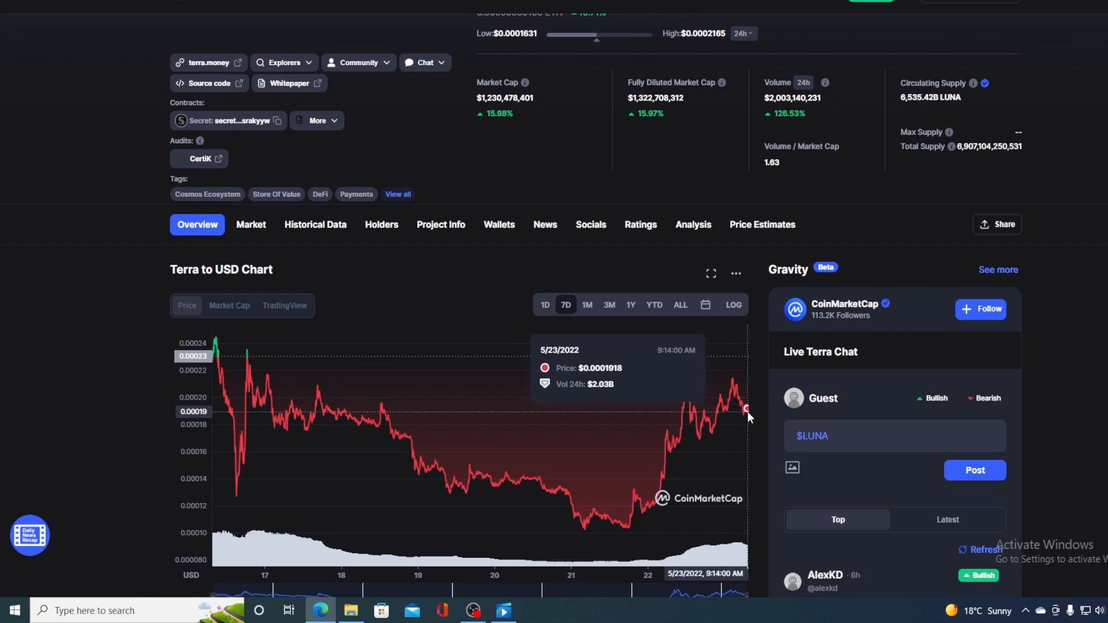
{"action": "mouse_move", "coordinate": [726, 399]}
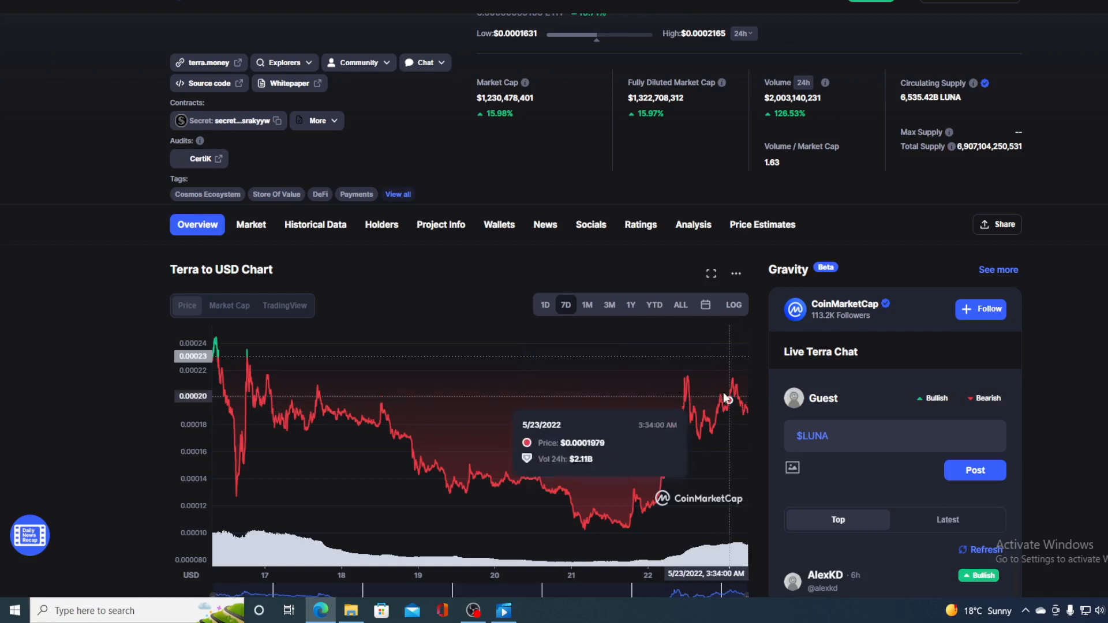
{"action": "left_click", "coordinate": [544, 305]}
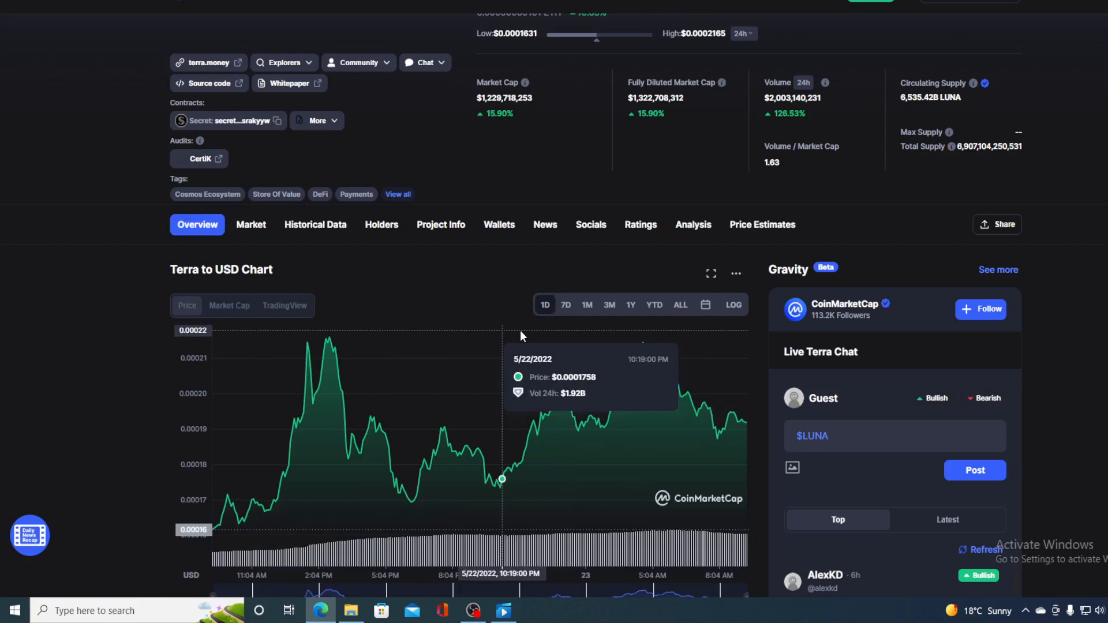
{"action": "mouse_move", "coordinate": [748, 426]}
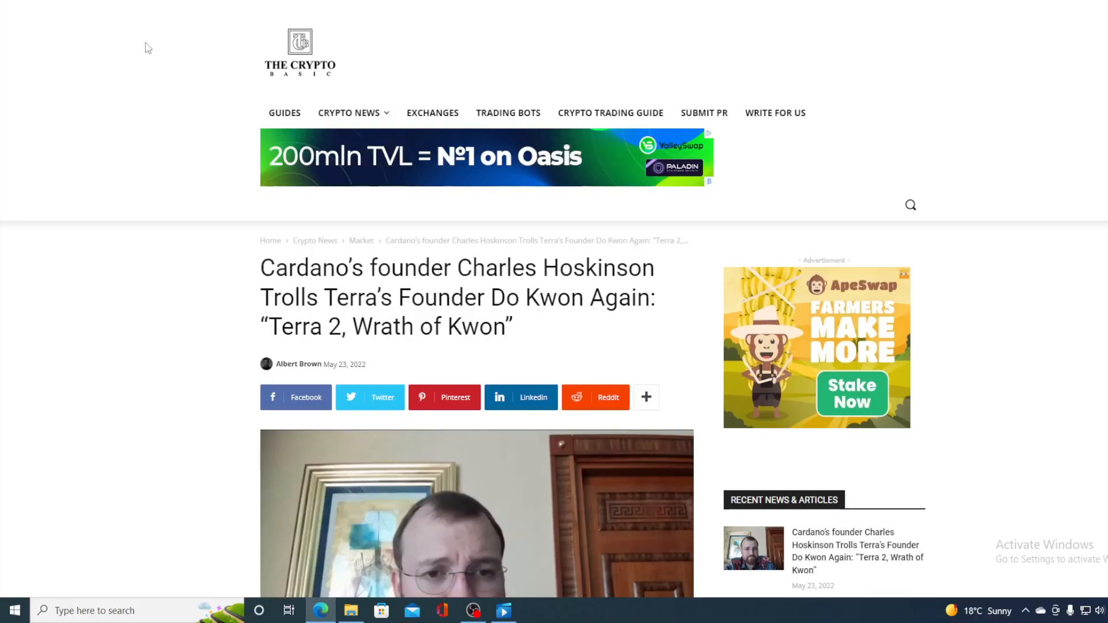
{"action": "mouse_move", "coordinate": [136, 233]}
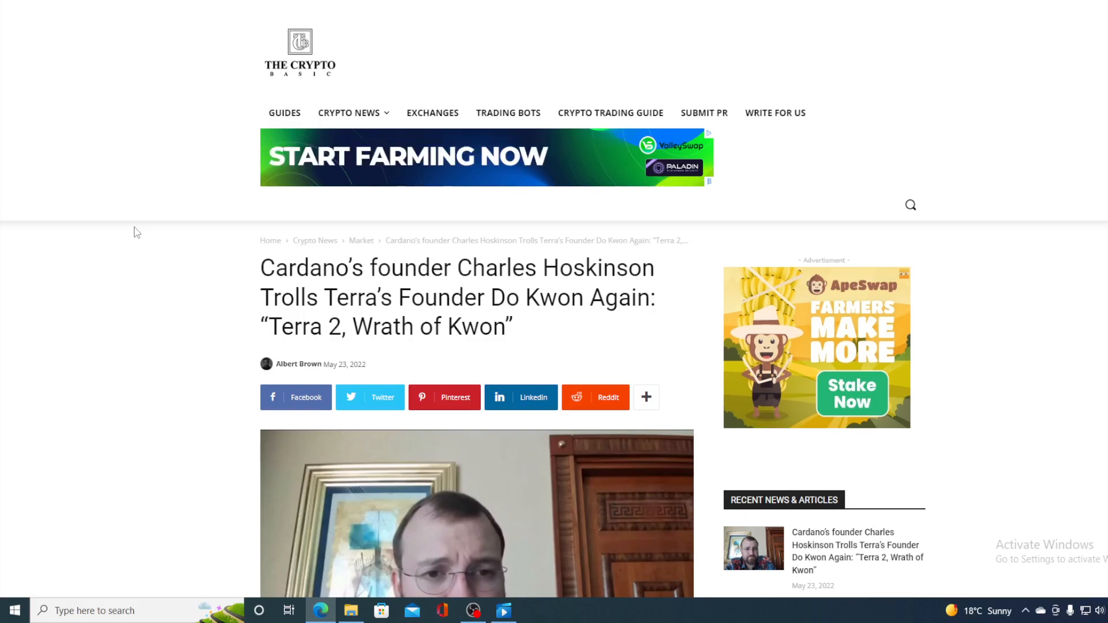
{"action": "scroll", "scroll_direction": "down", "scroll_amount": 3}
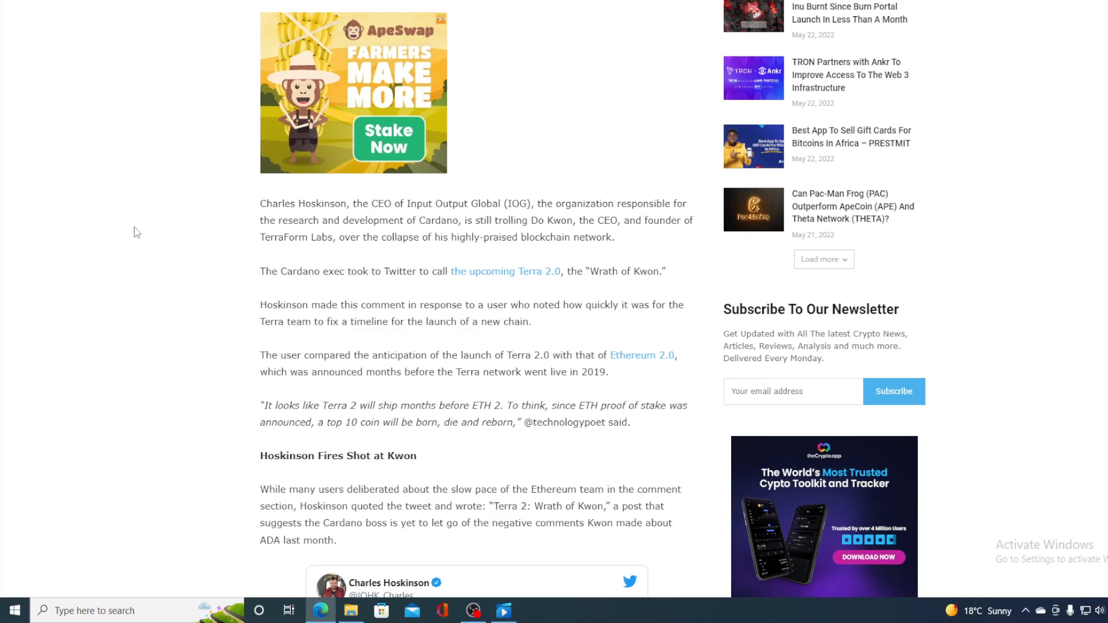
- Scroll further through the Crypto Basic Hoskinson article before returning to CoinMarketCap
{"action": "scroll", "scroll_direction": "down", "scroll_amount": 3}
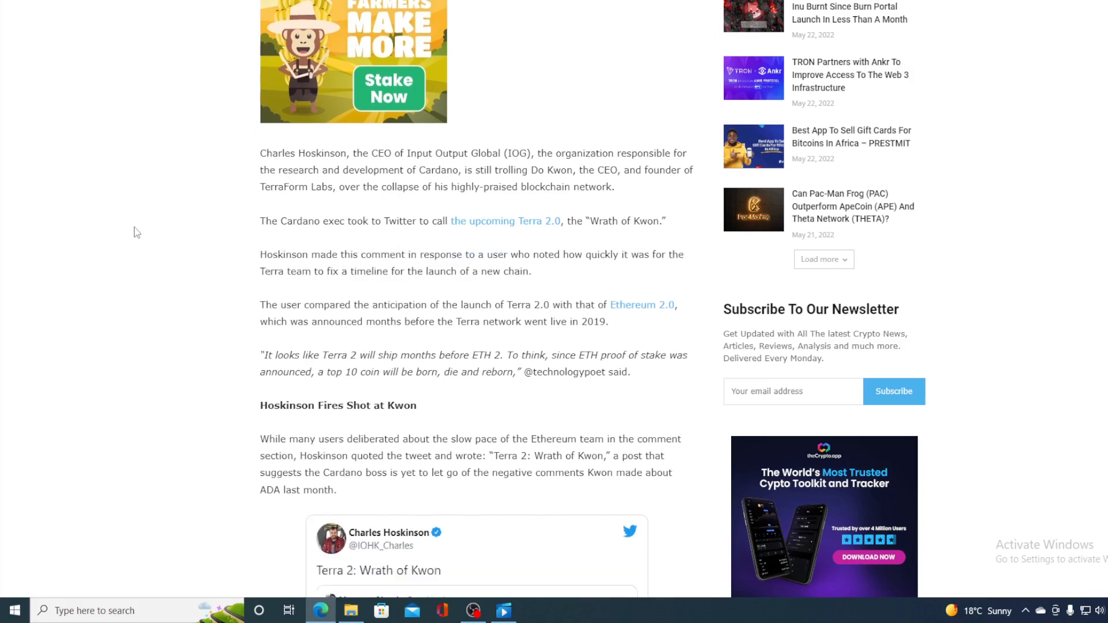
{"action": "scroll", "scroll_direction": "down", "scroll_amount": 3}
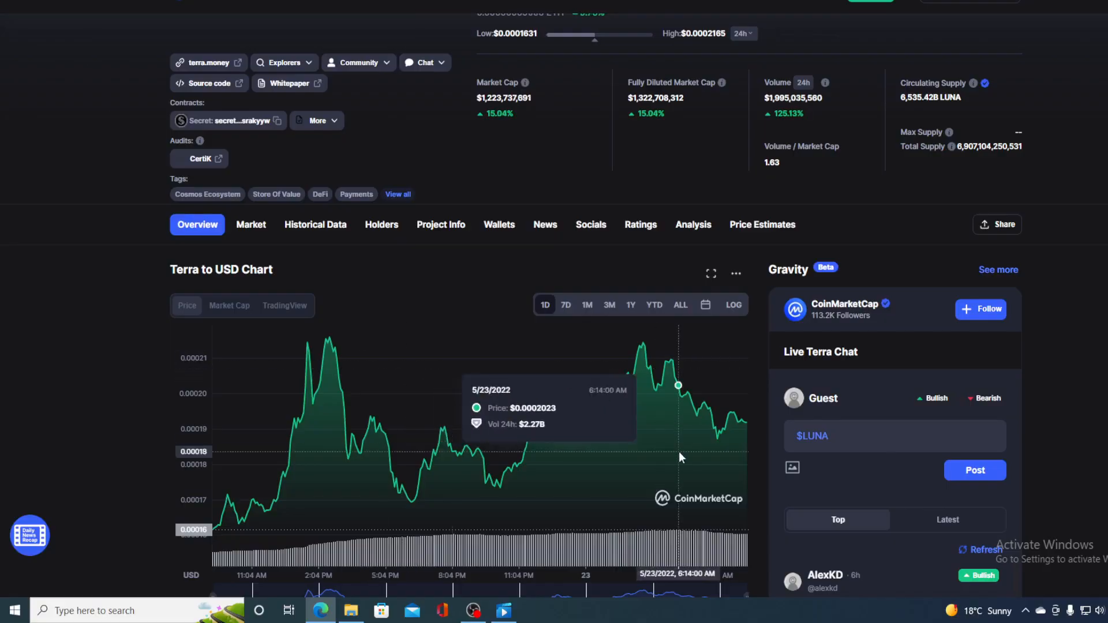
{"action": "mouse_move", "coordinate": [741, 422]}
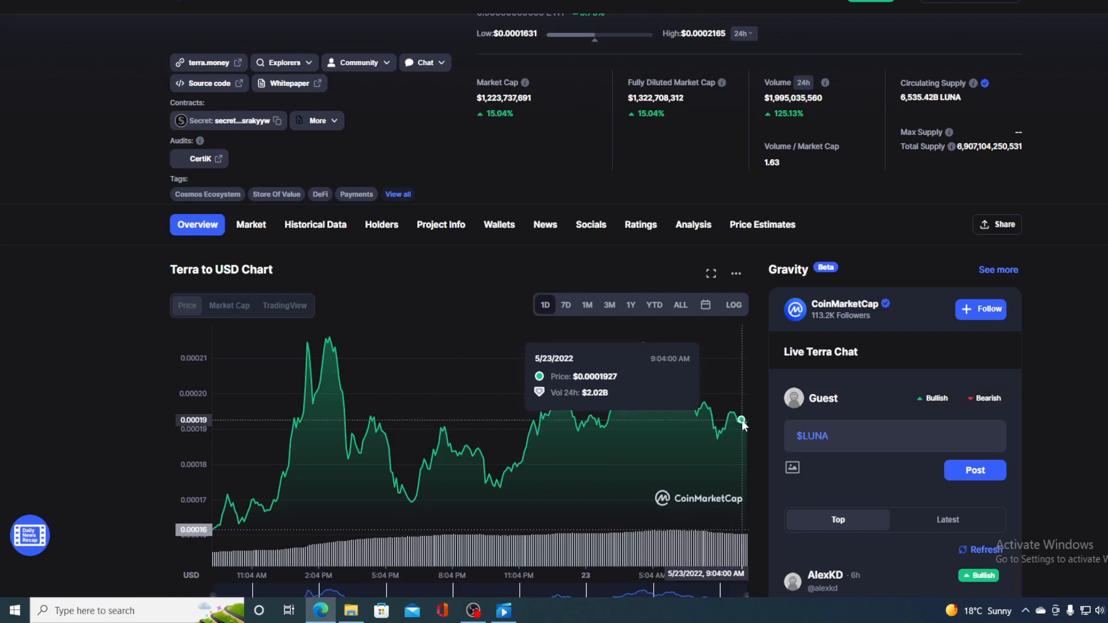